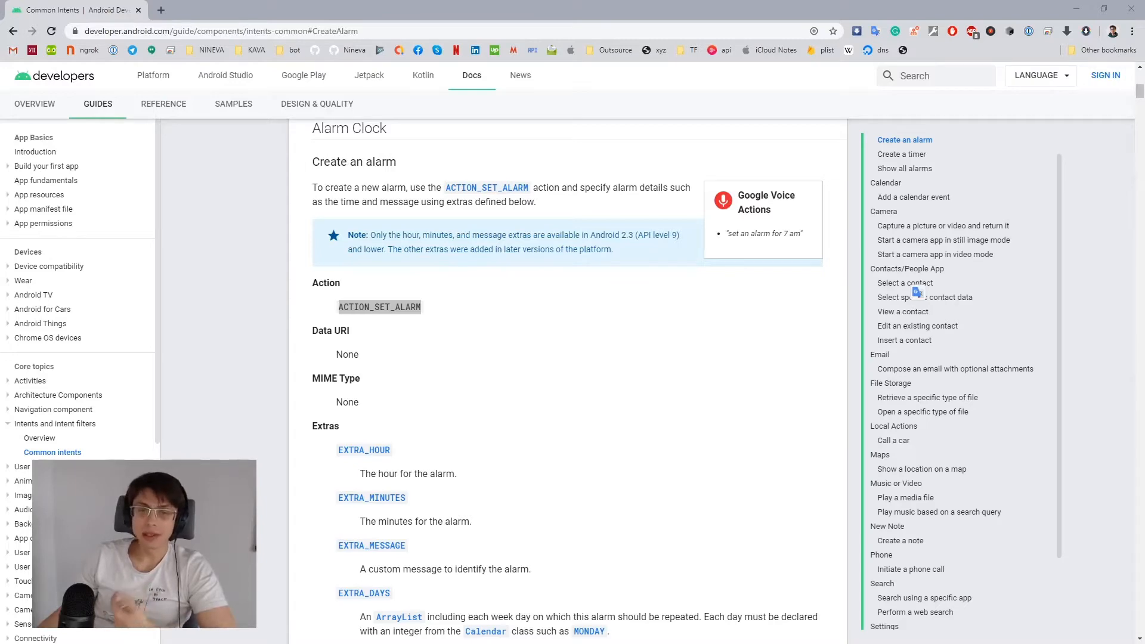
Step: Scroll the Alarm Clock section to the Java createAlarm example intent and select it
scroll("down", 3)
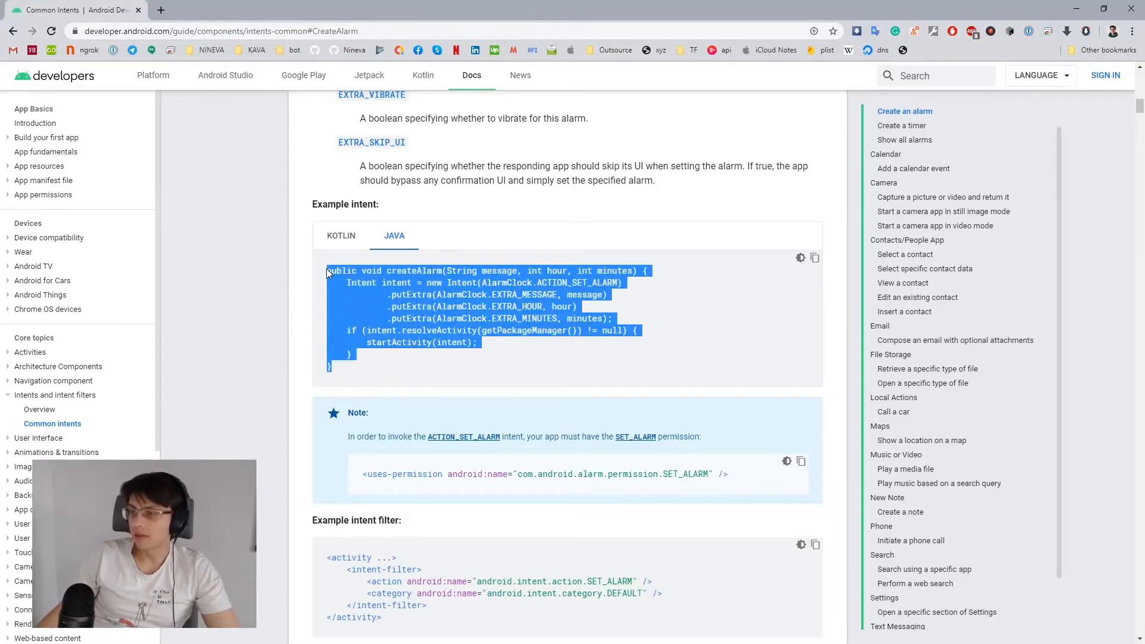
left_click(367, 357)
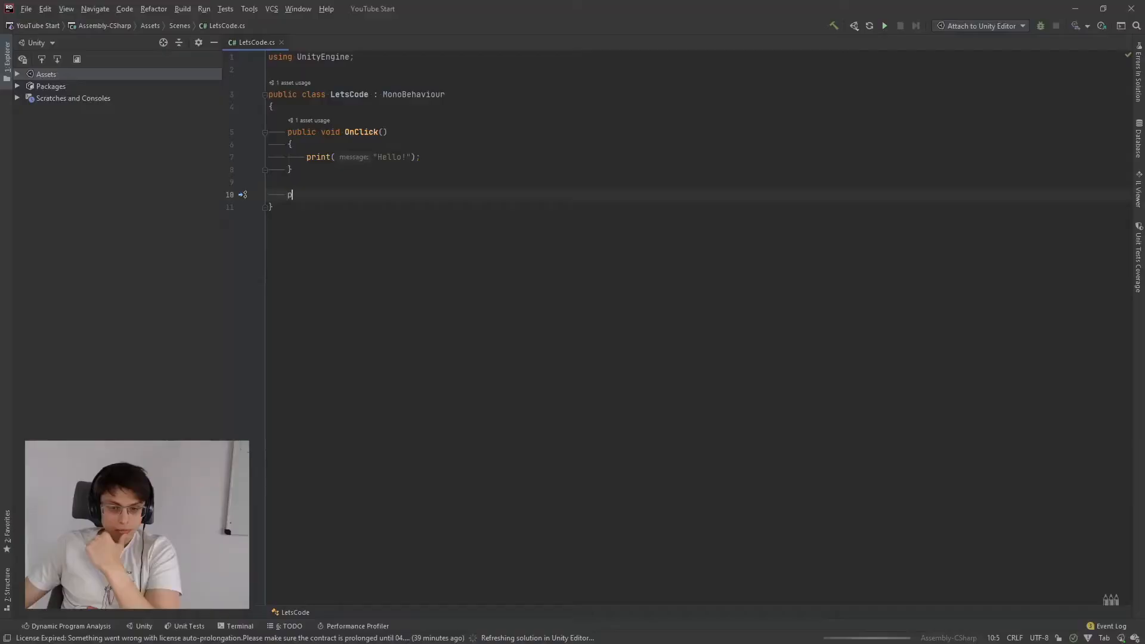
Step: Add public void CreateAlarm(string message, int hour, int minutes) and call it from OnClick with "My alarm!", 8, 52
type("ublic void CreateAlarm")
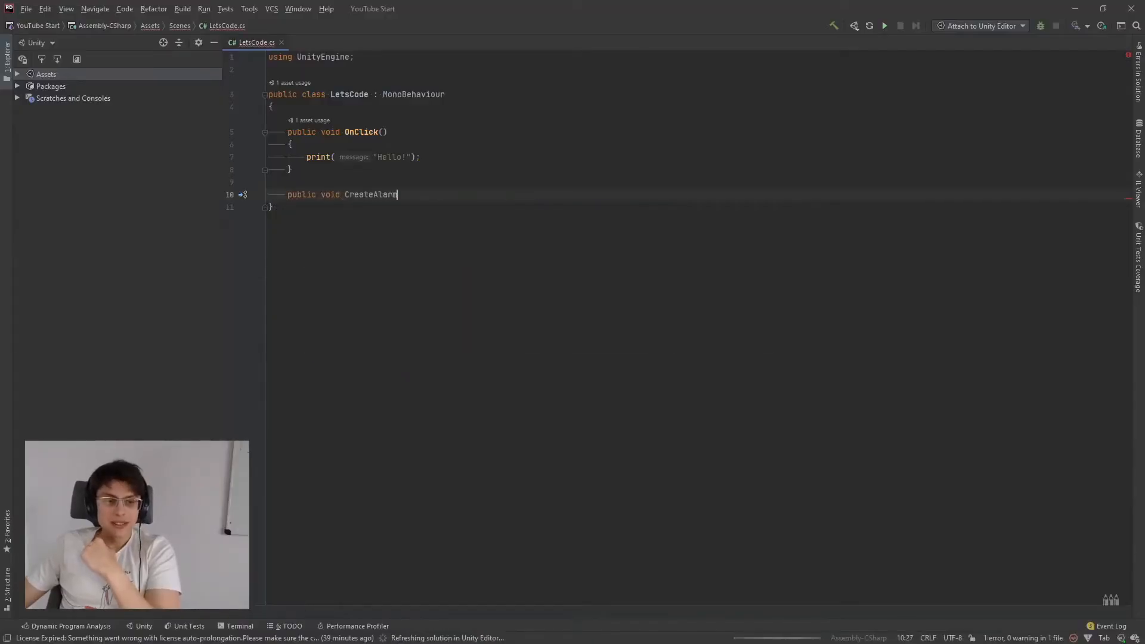
type("(string message)")
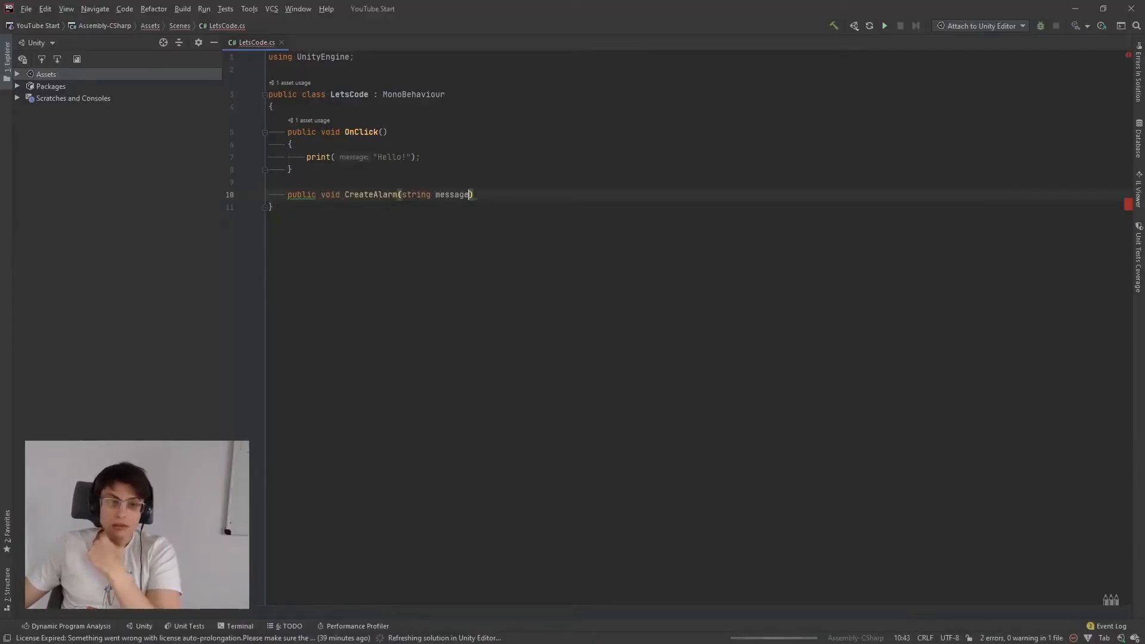
type(", int hour,")
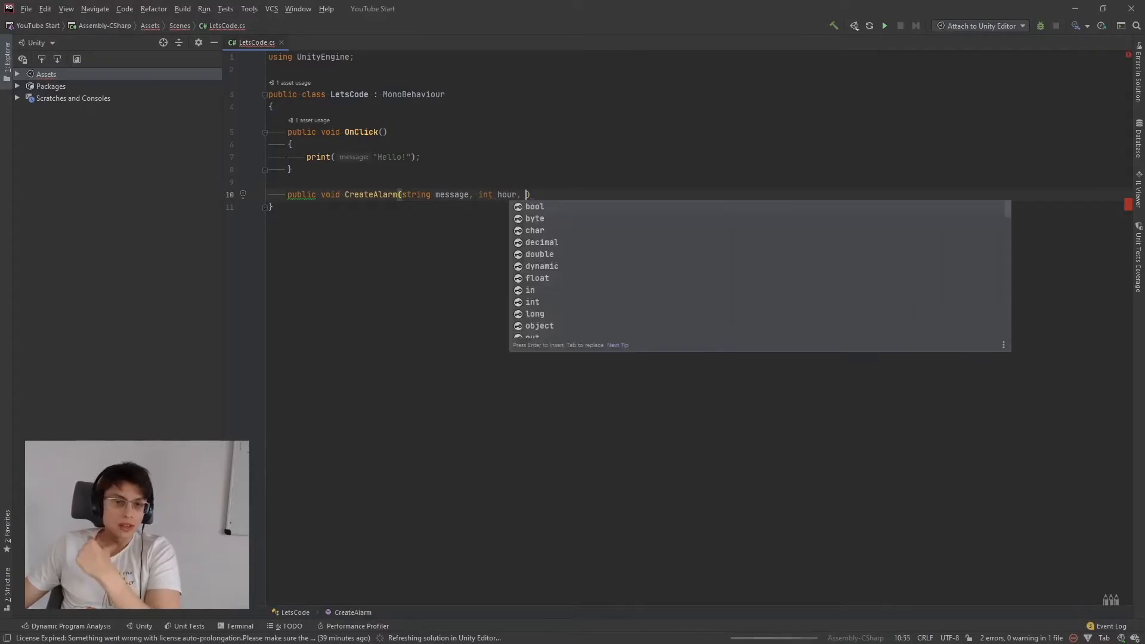
type("int minutes")
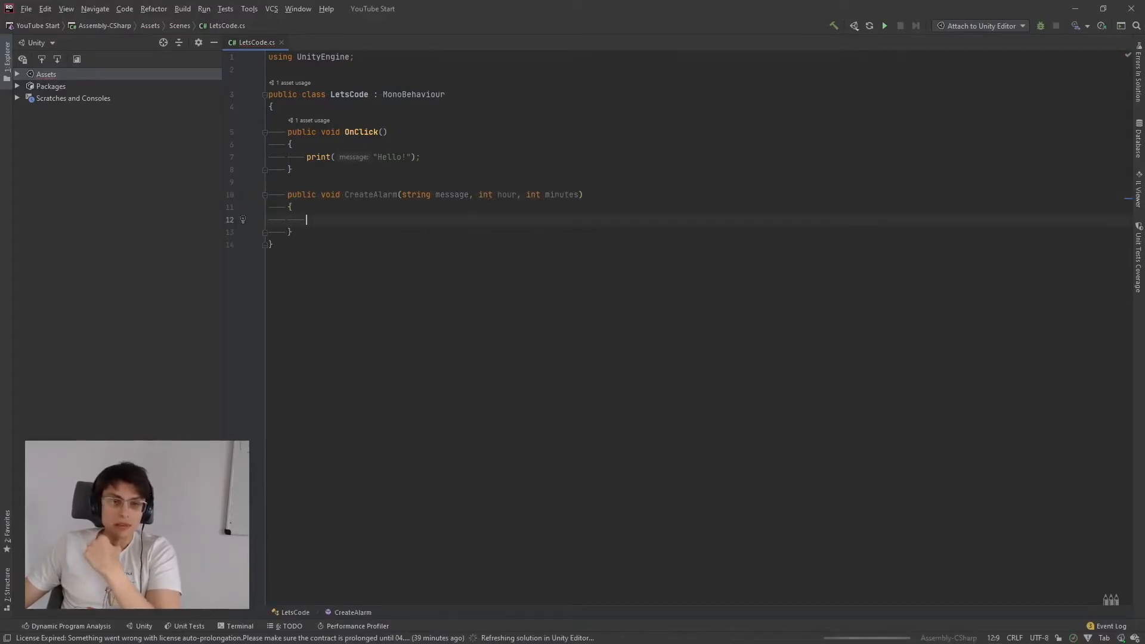
type("CreateAlarm();")
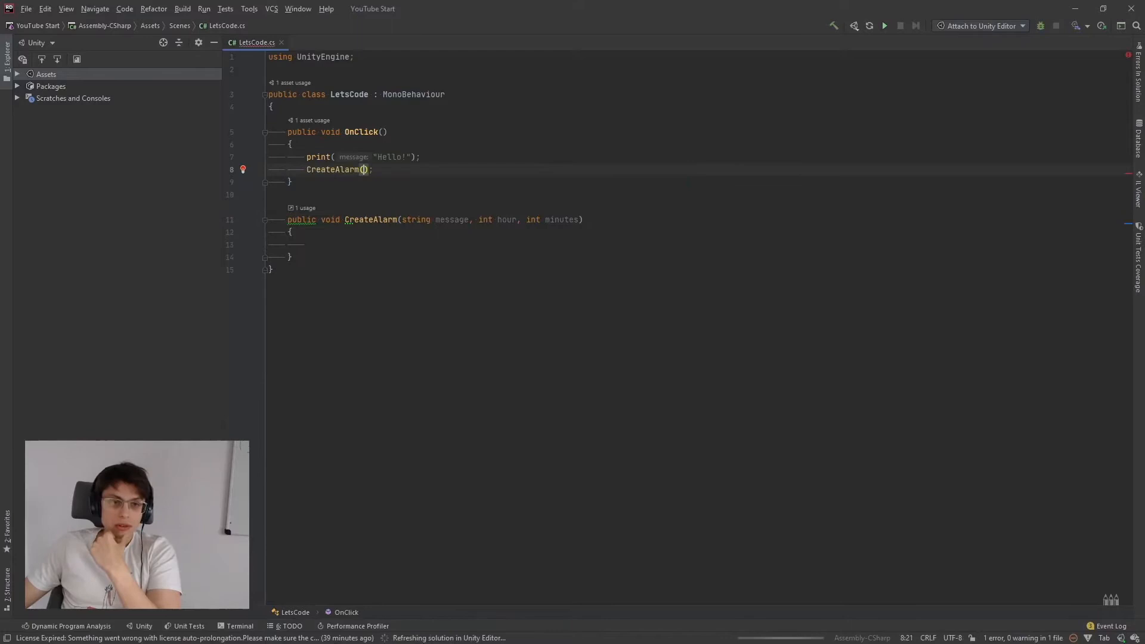
type("\"My alarm!\", 8, 52")
type("const string")
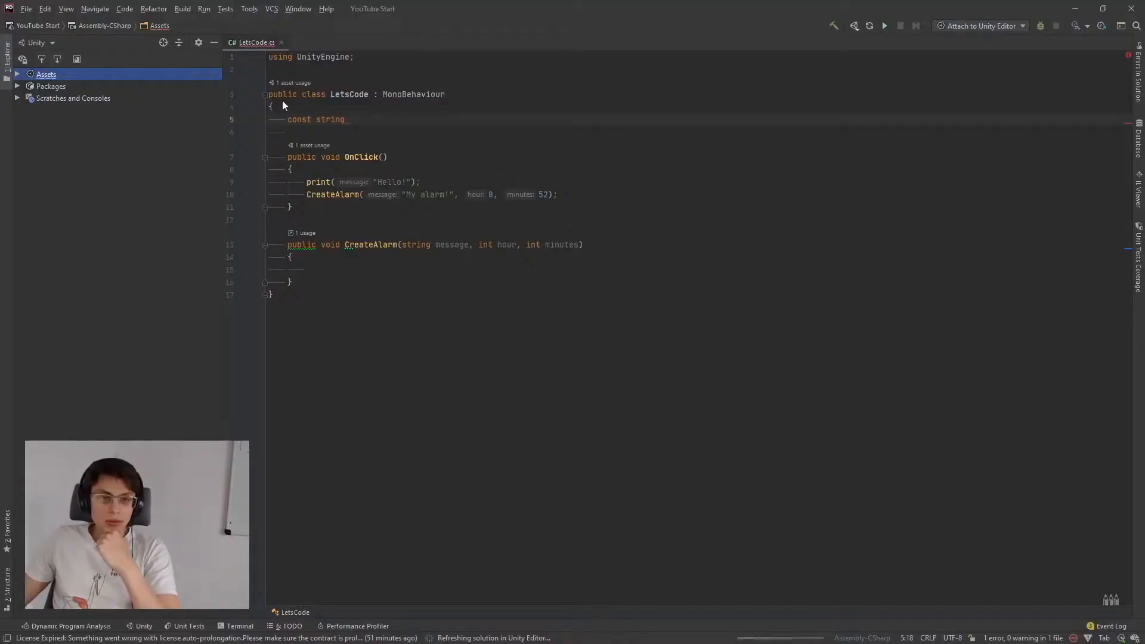
Step: Declare const string ACTION_SET_ALARM = "android.intent.action.SET_ALARM" at the top of LetsCode
type("c")
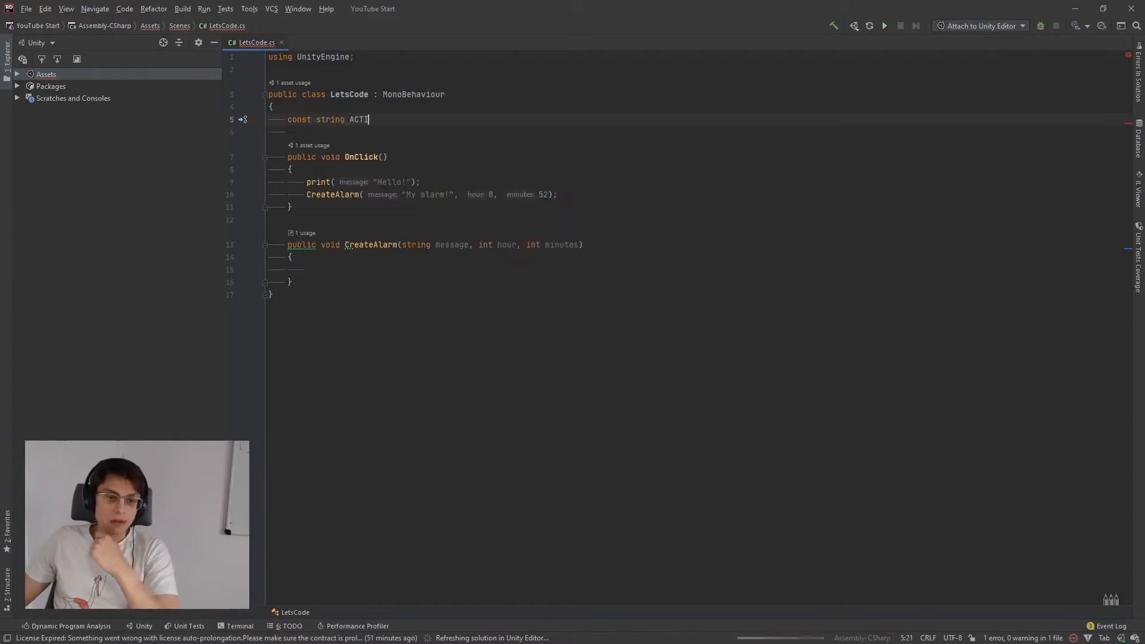
type("ON_SET_ALARM = \"android.intent.action.SET_ALARM\";")
left_click(695, 268)
type("var")
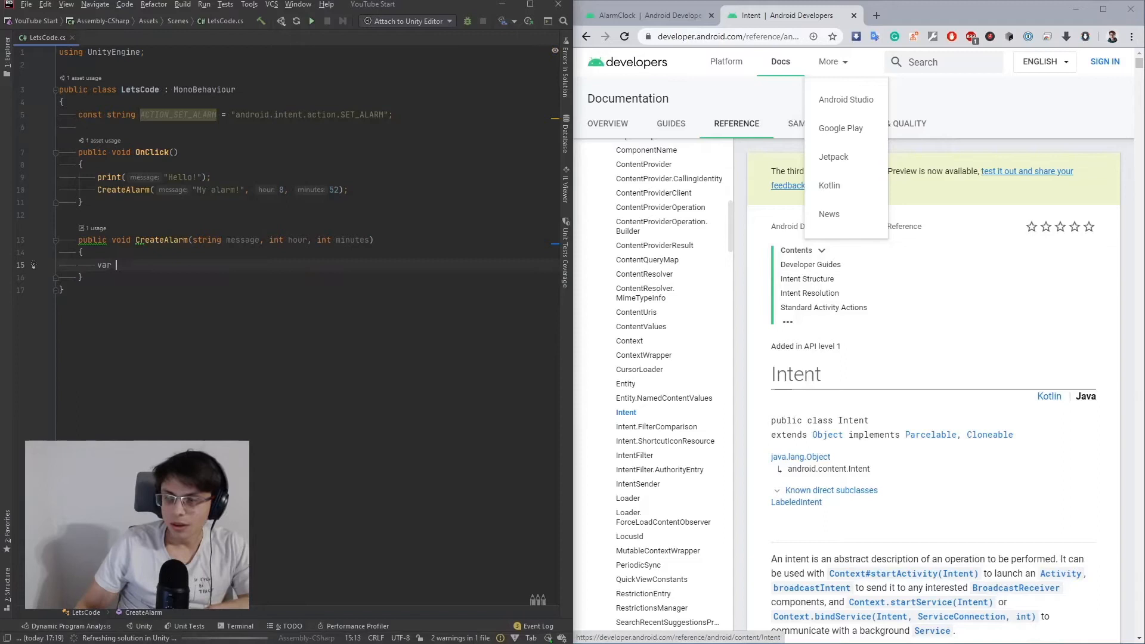
Step: Write var intentAJO = new AndroidJavaObject("android.content.Intent") inside CreateAlarm
type("intentAJO = new")
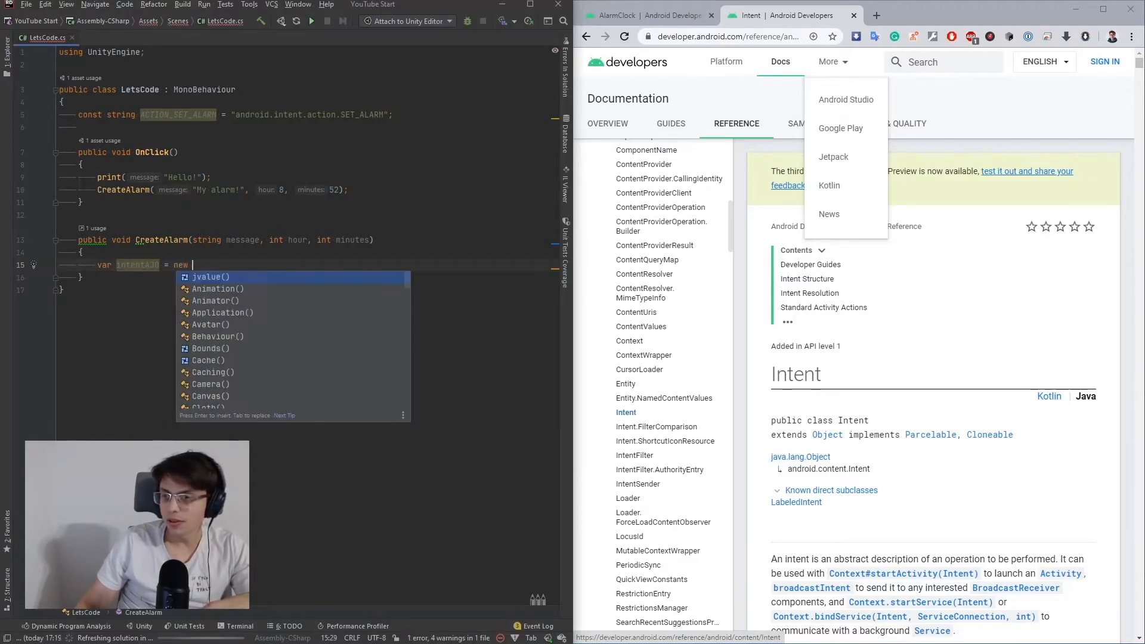
type("AndroidJavaObject")
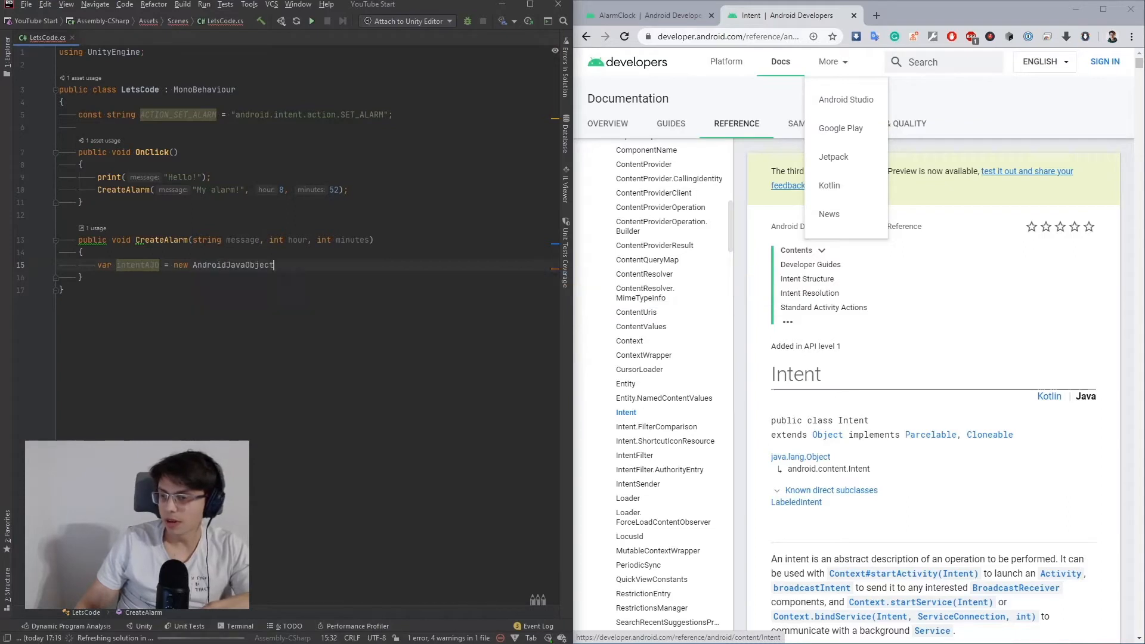
type("()")
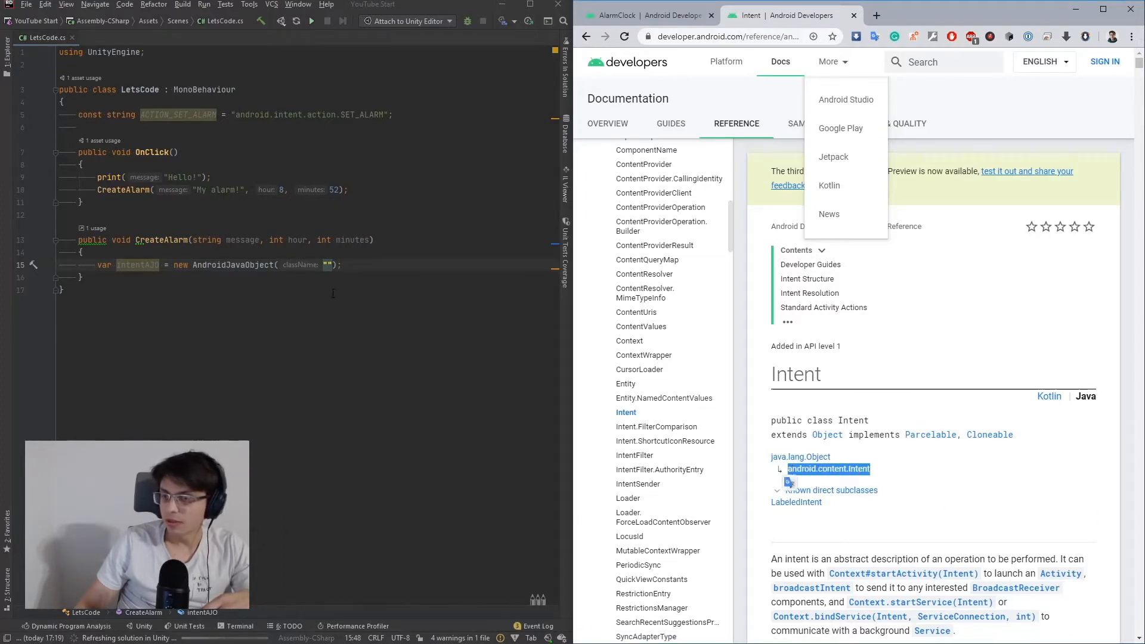
type("android.content.Intent")
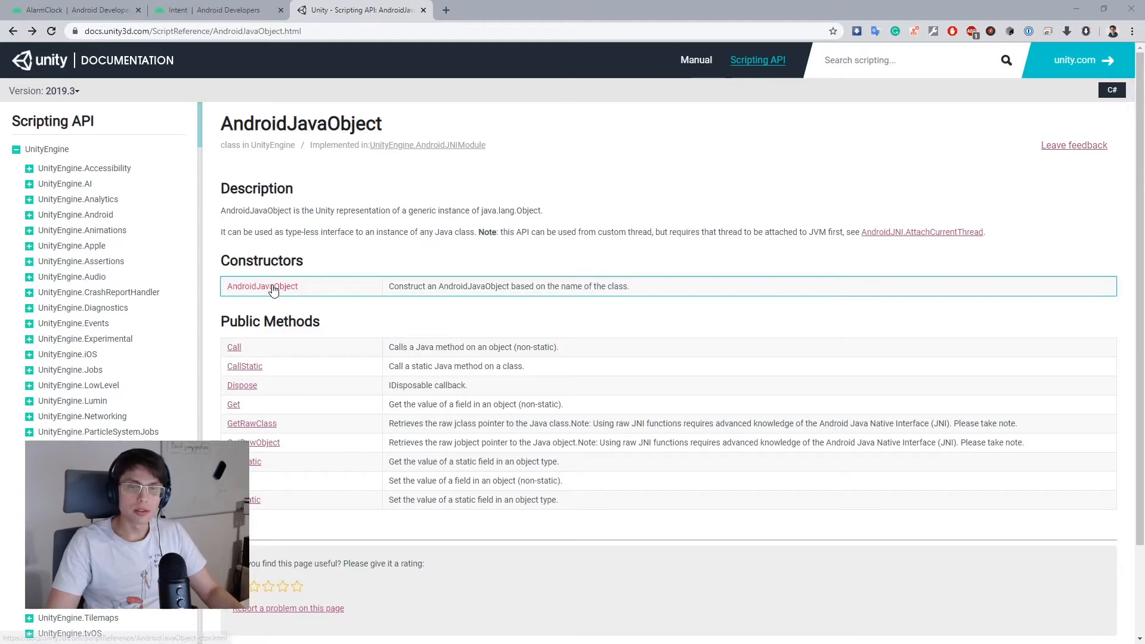
Step: Review the AndroidJavaObject constructor's className and args parameters, then return to the Intent reference
left_click(262, 286)
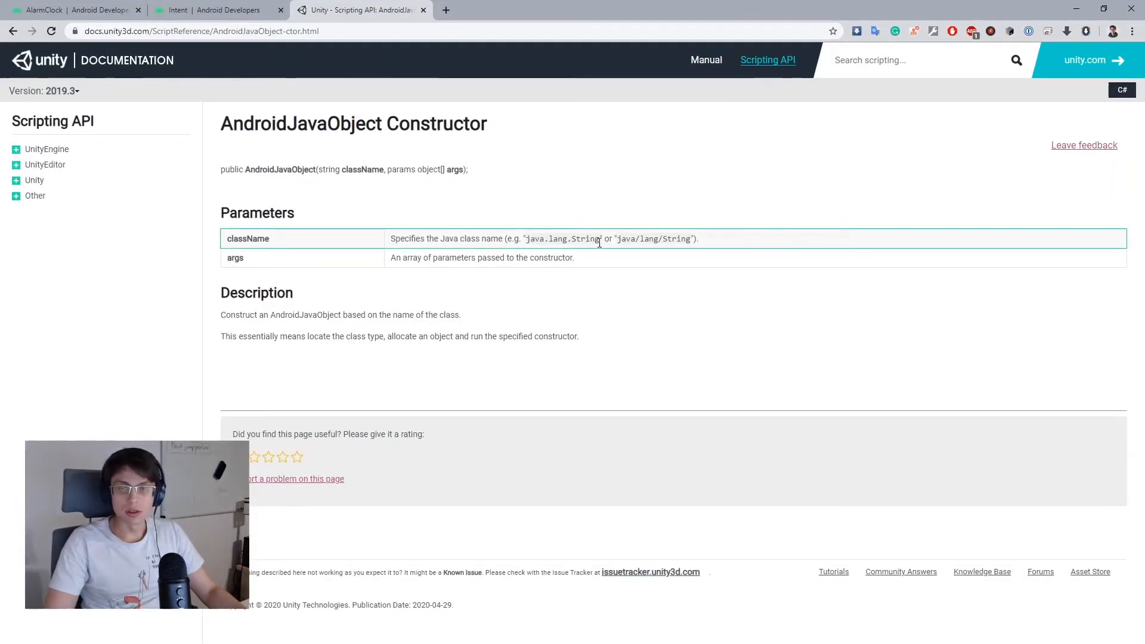
double_click(585, 238)
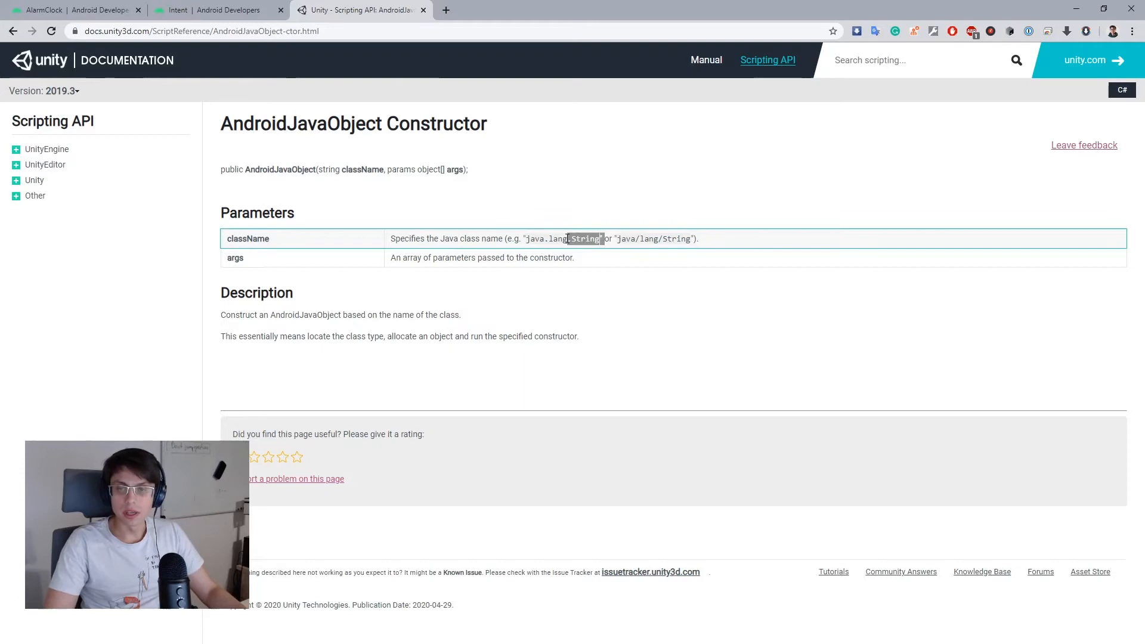
double_click(234, 258)
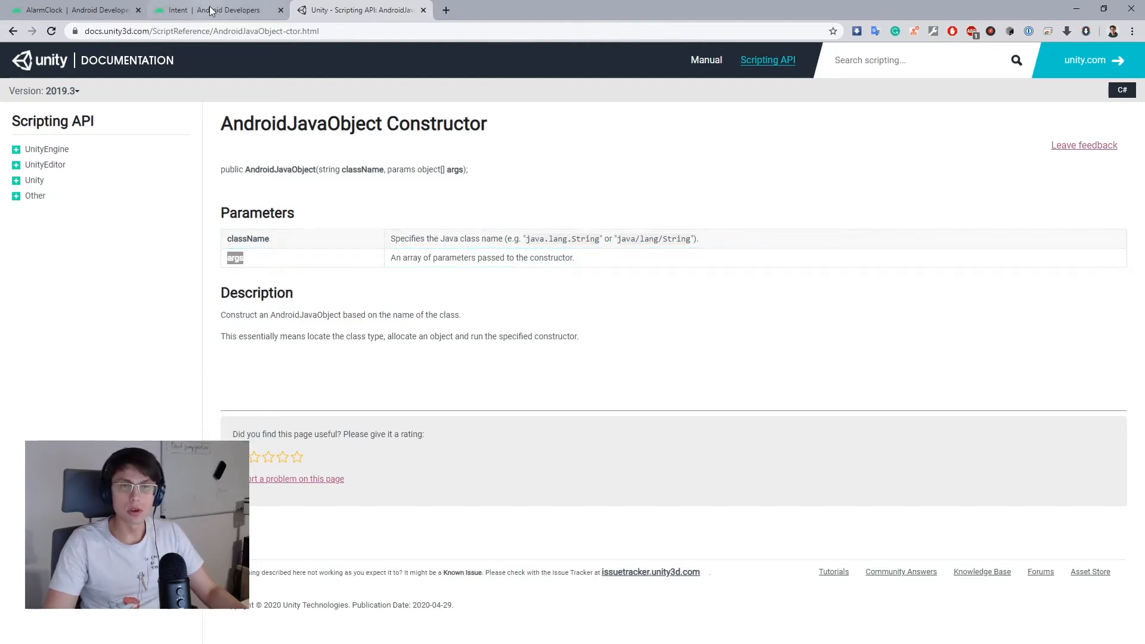
left_click(215, 9)
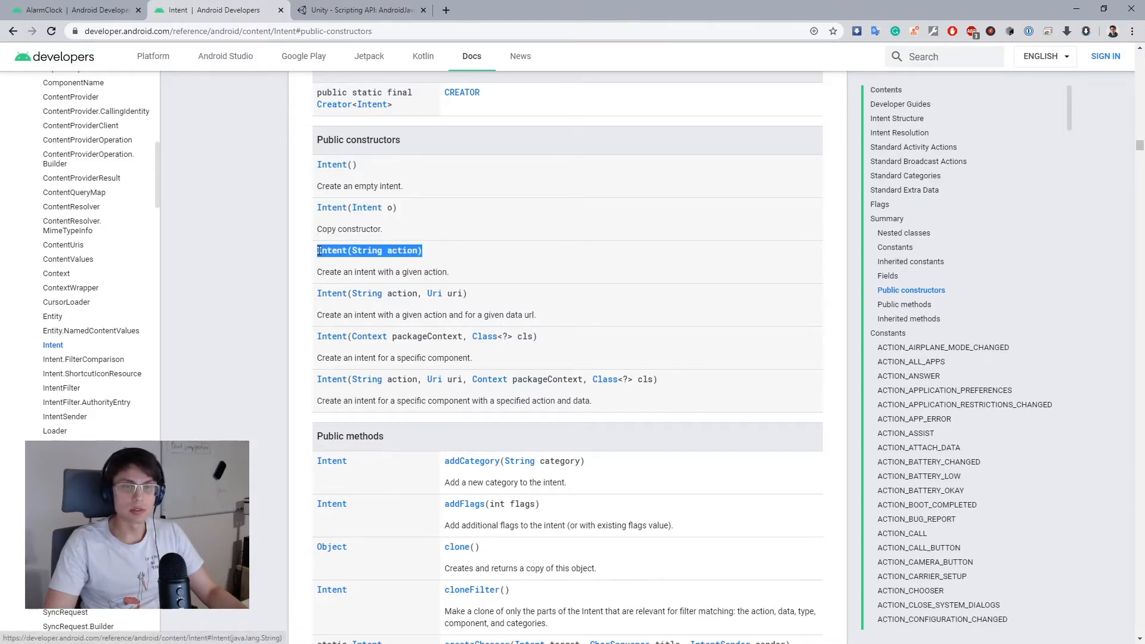
Step: Copy the Intent(String action) constructor signature from the Intent reference
key("alt+tab")
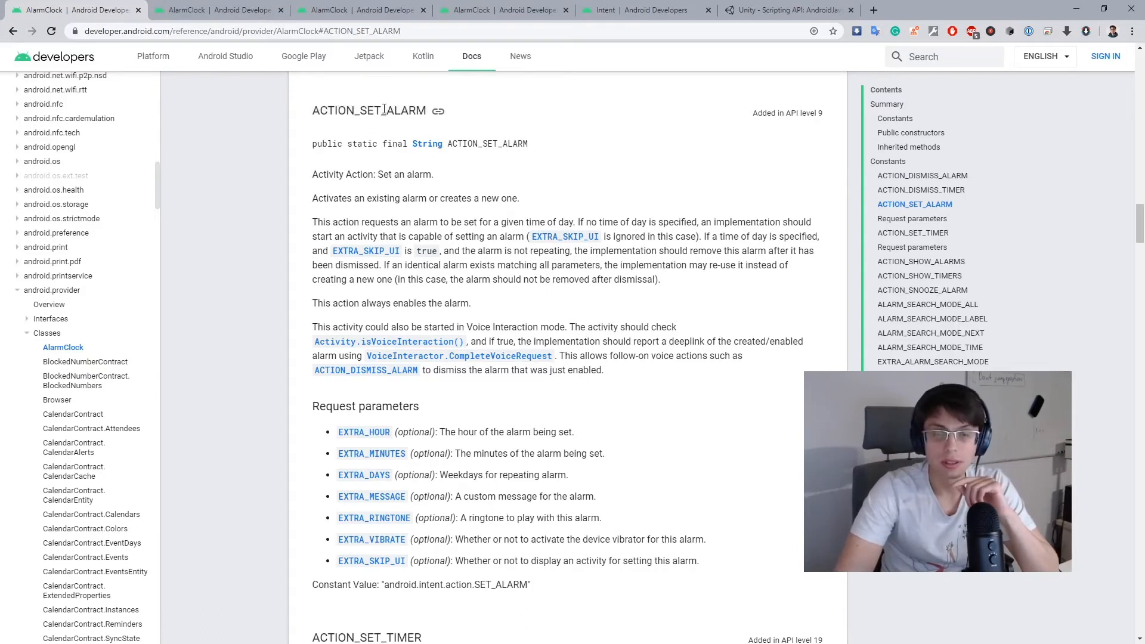
Step: Select ACTION_SET_ALARM, then the EXTRA_HOUR value 'android.intent.extra.alarm.HOUR' in the AlarmClock reference
double_click(369, 111)
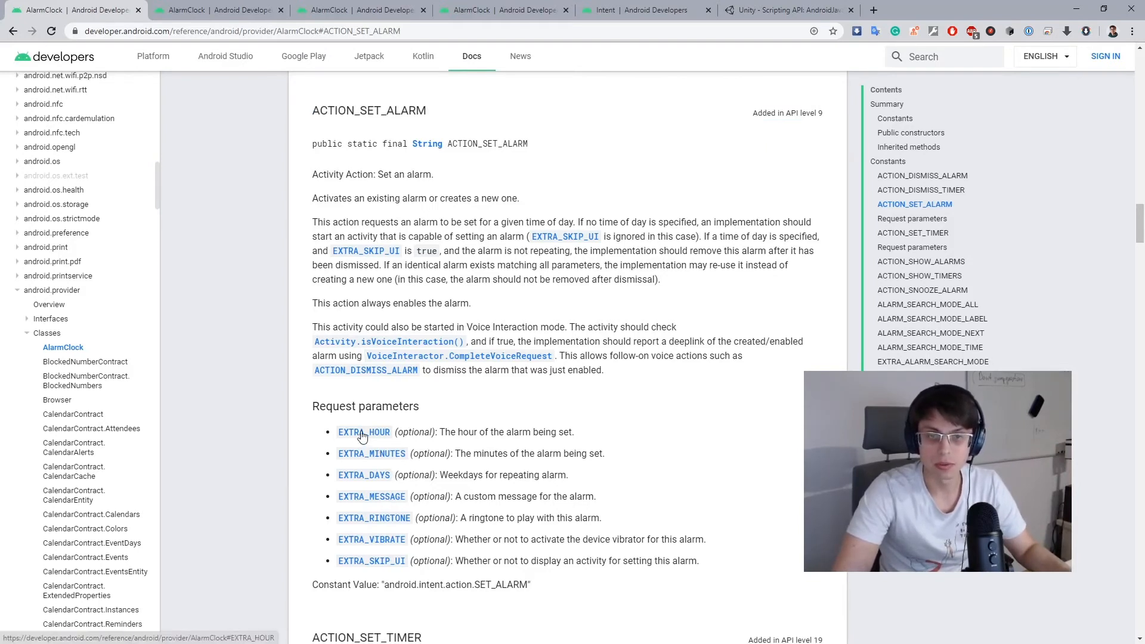
left_click(363, 432)
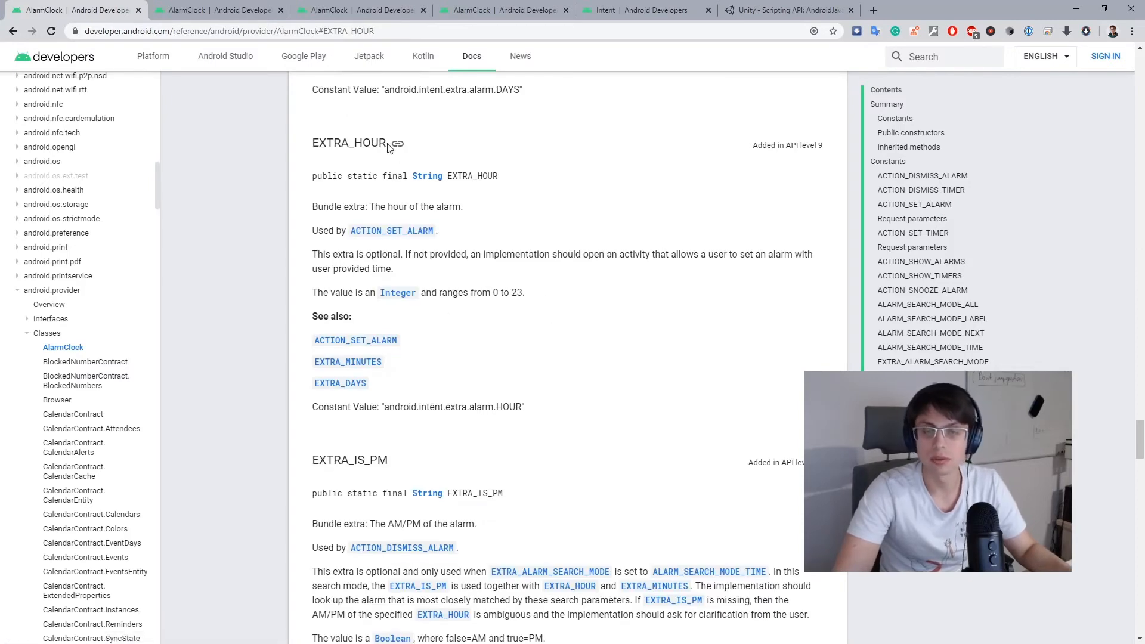
mouse_move(482, 318)
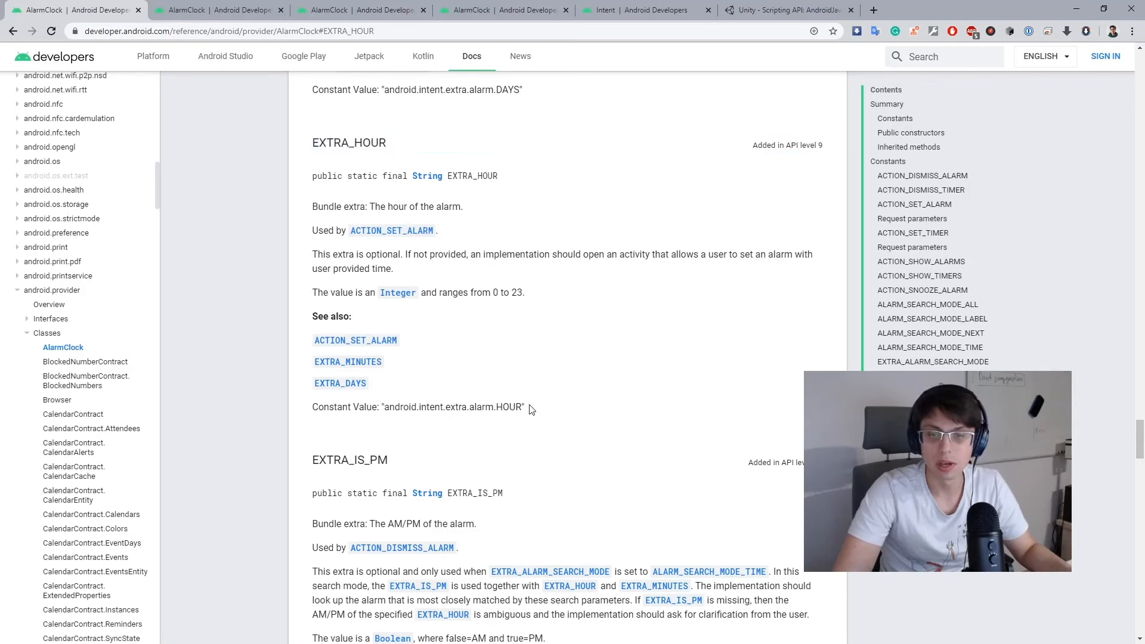
left_click_drag(383, 406, 523, 407)
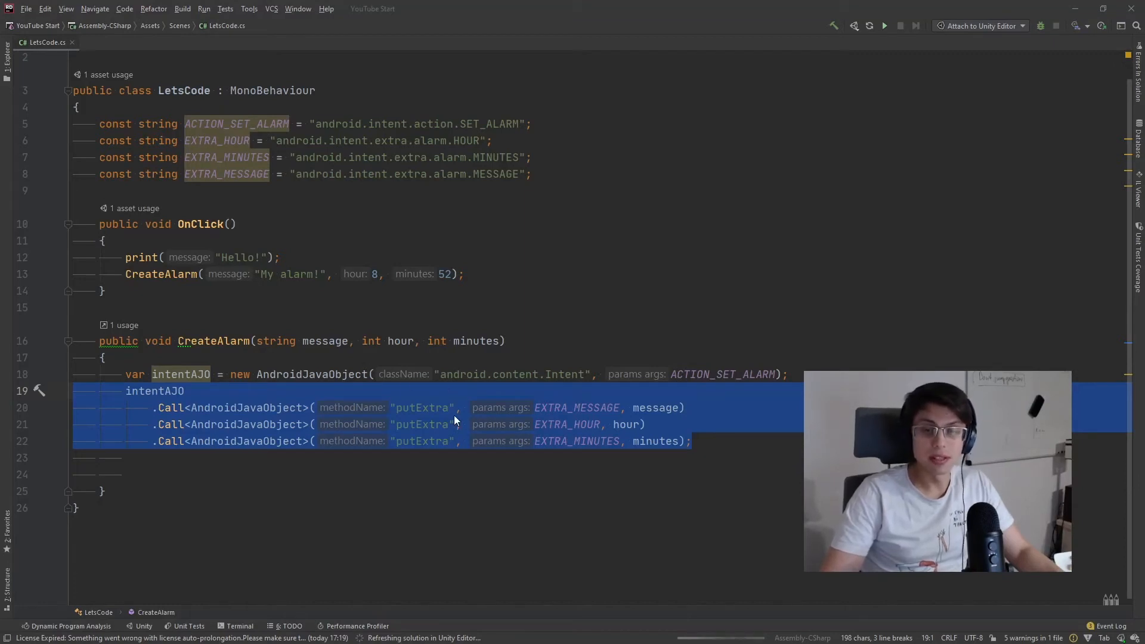
mouse_move(407, 416)
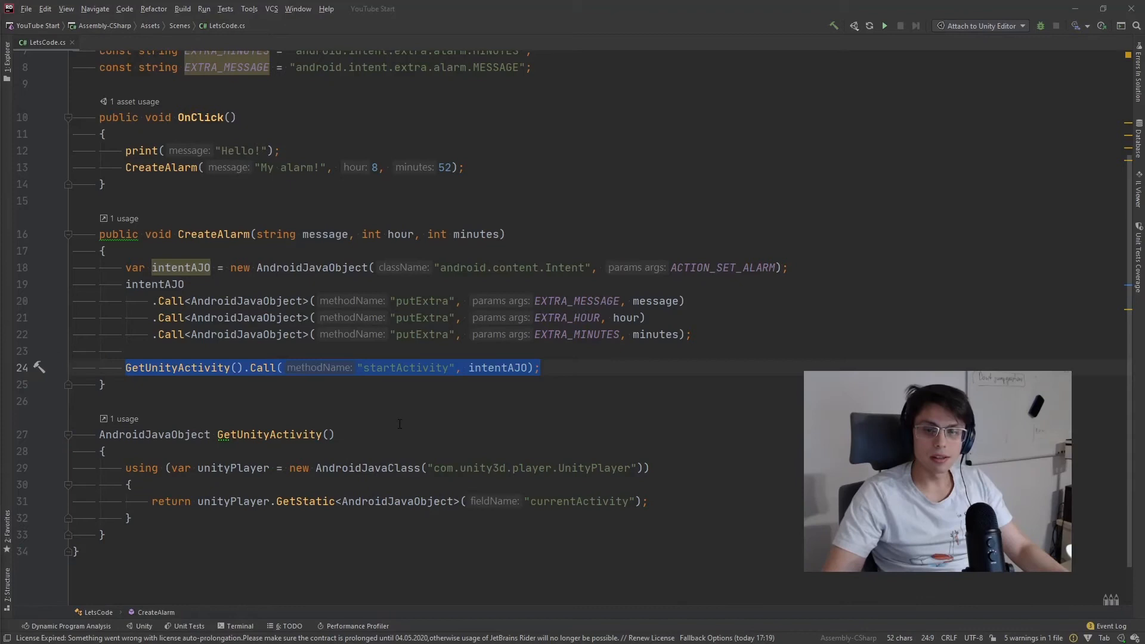
Step: Select the intentAJO argument in the startActivity call on the Unity activity
left_click(497, 367)
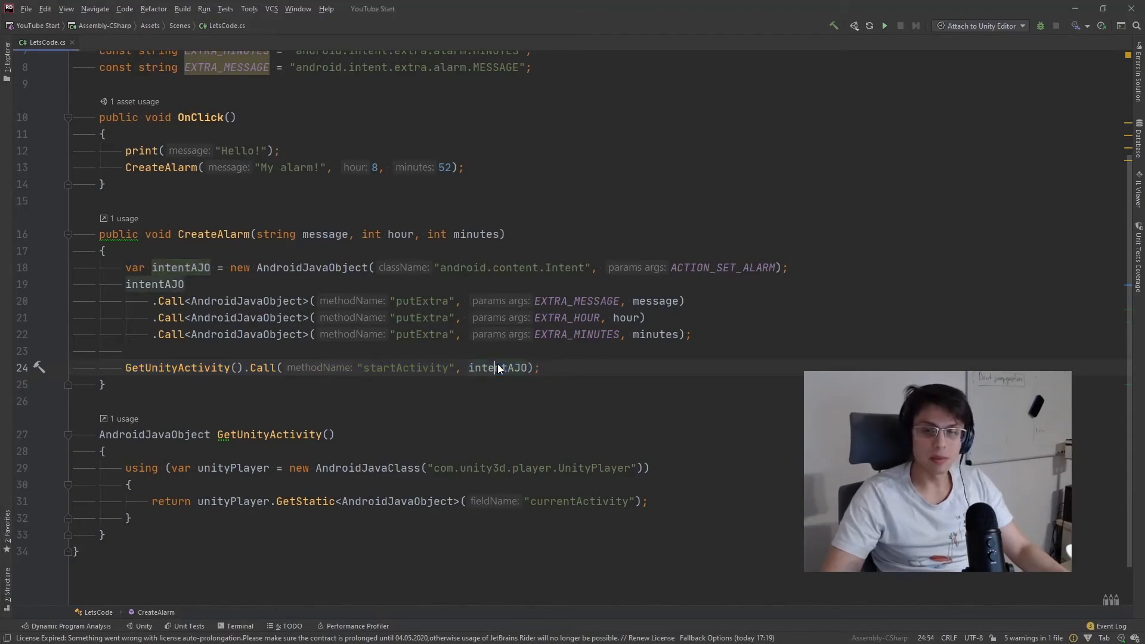
double_click(499, 367)
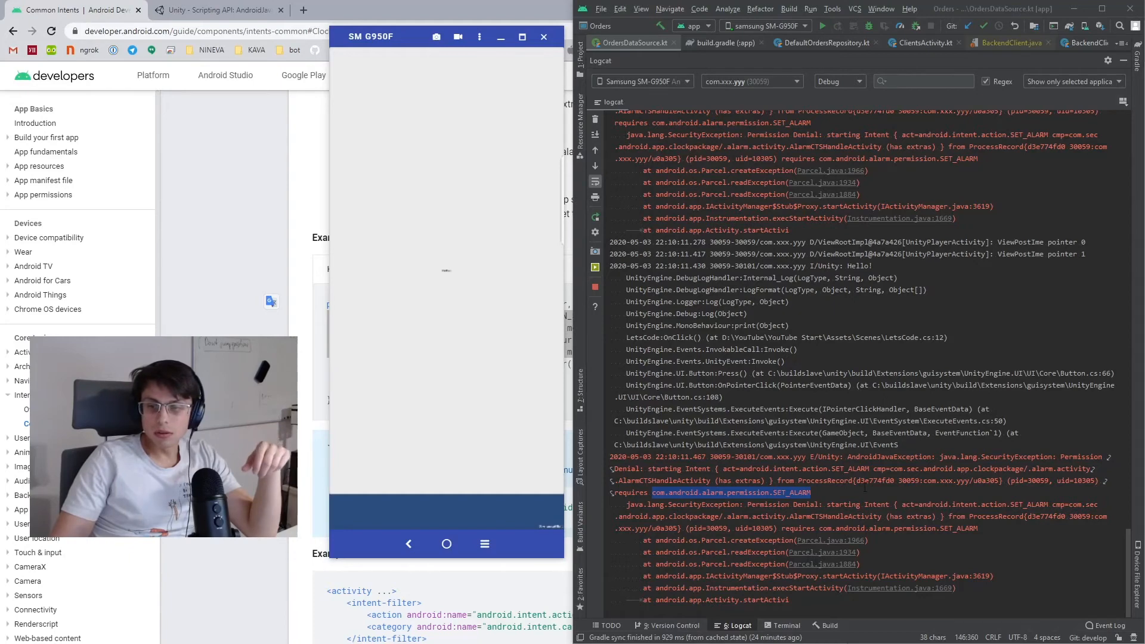
Step: Select the SecurityException trace naming the missing com.android.alarm.permission.SET_ALARM permission
left_click_drag(613, 468, 788, 599)
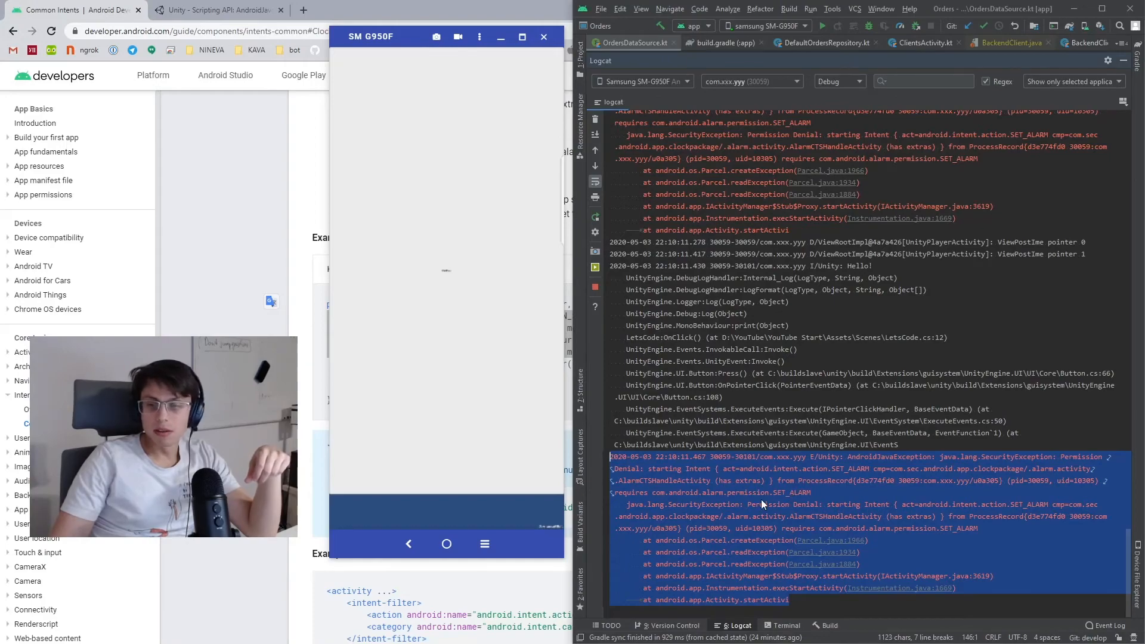
Step: Create an Android subfolder inside Plugins from the Project window, then select Assets
right_click(40, 83)
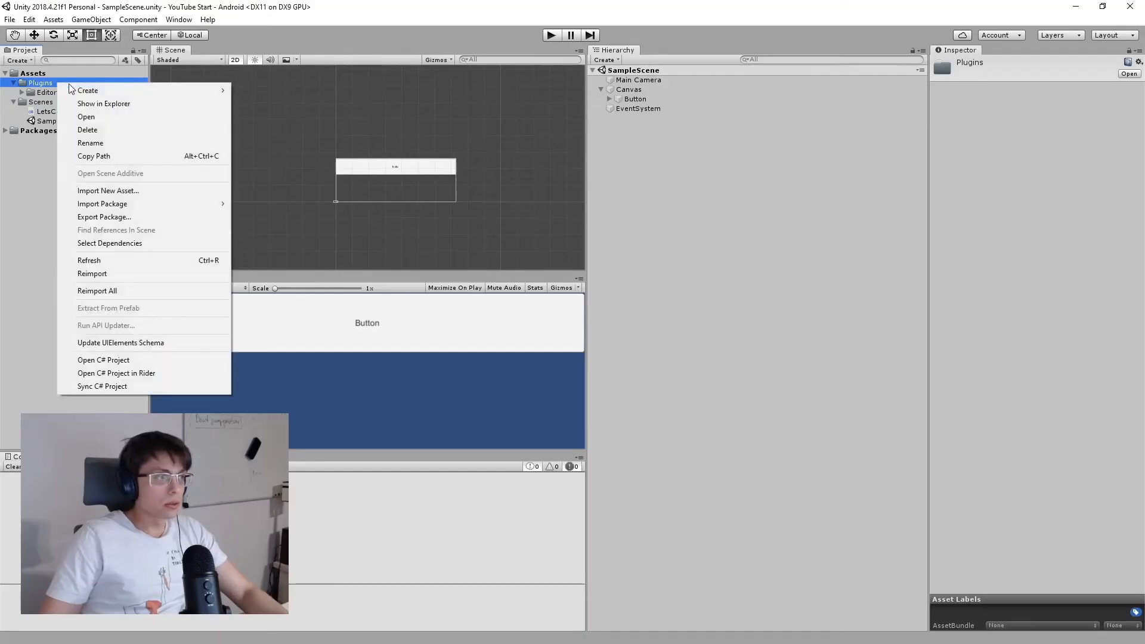
left_click(88, 90)
type("Android")
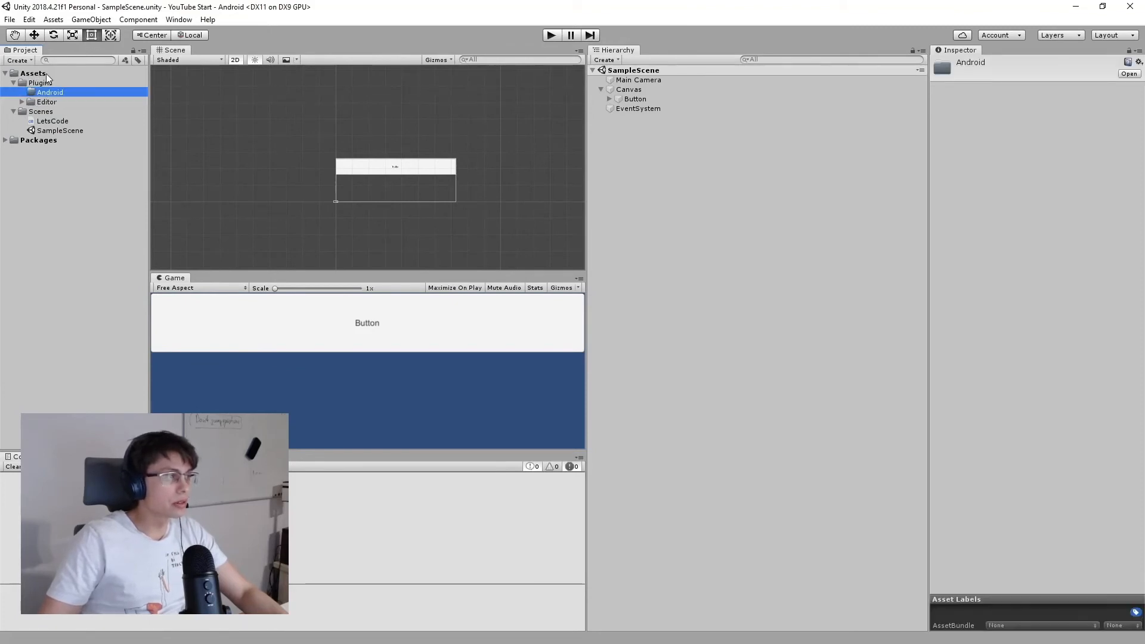
left_click(32, 72)
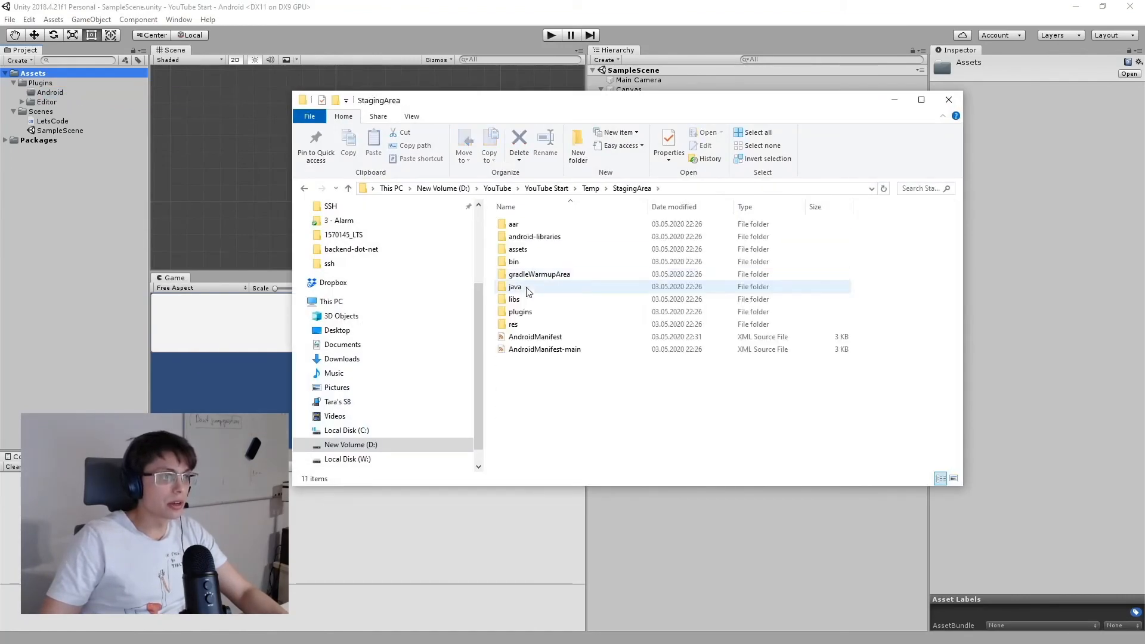
Step: Copy AndroidManifest from Temp/StagingArea into Assets/Plugins/Android and open it with Code
left_click(536, 336)
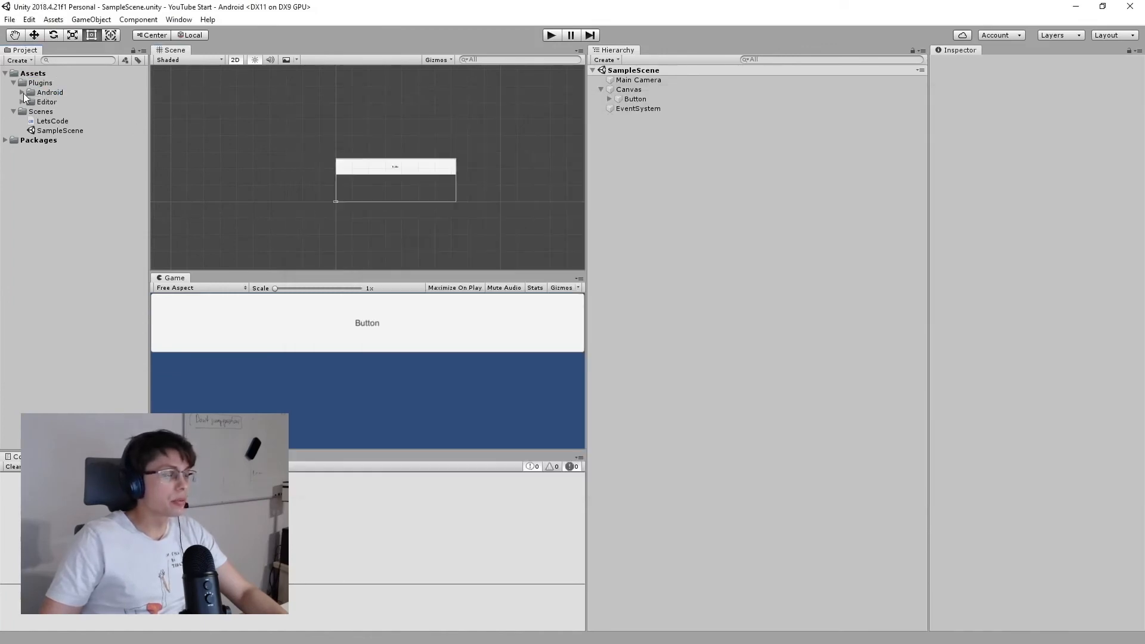
left_click(71, 102)
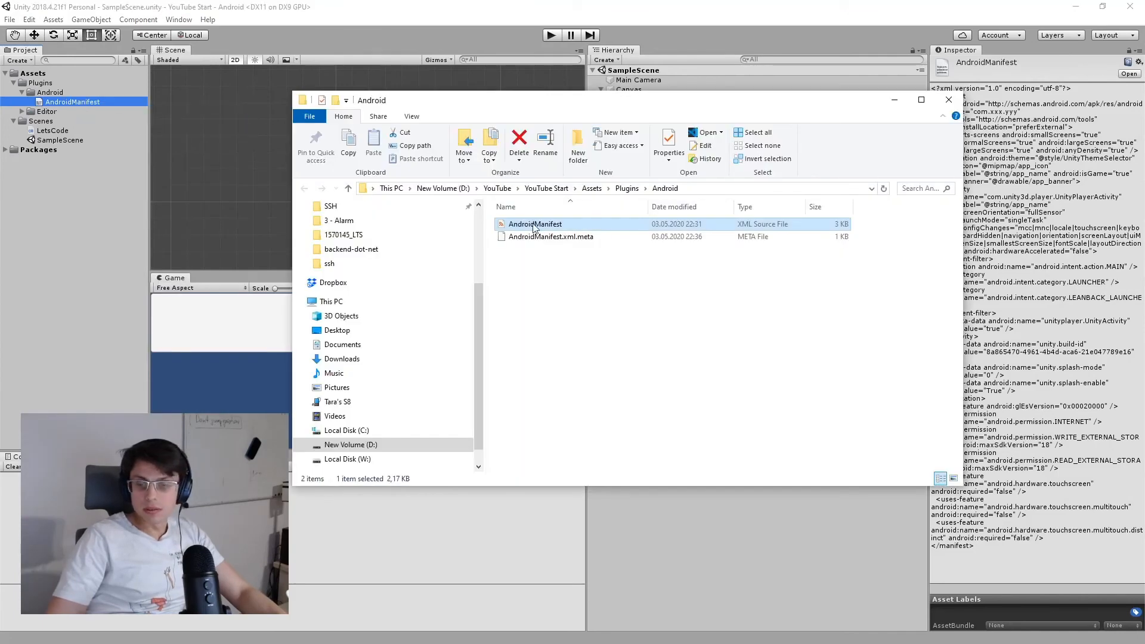
right_click(534, 224)
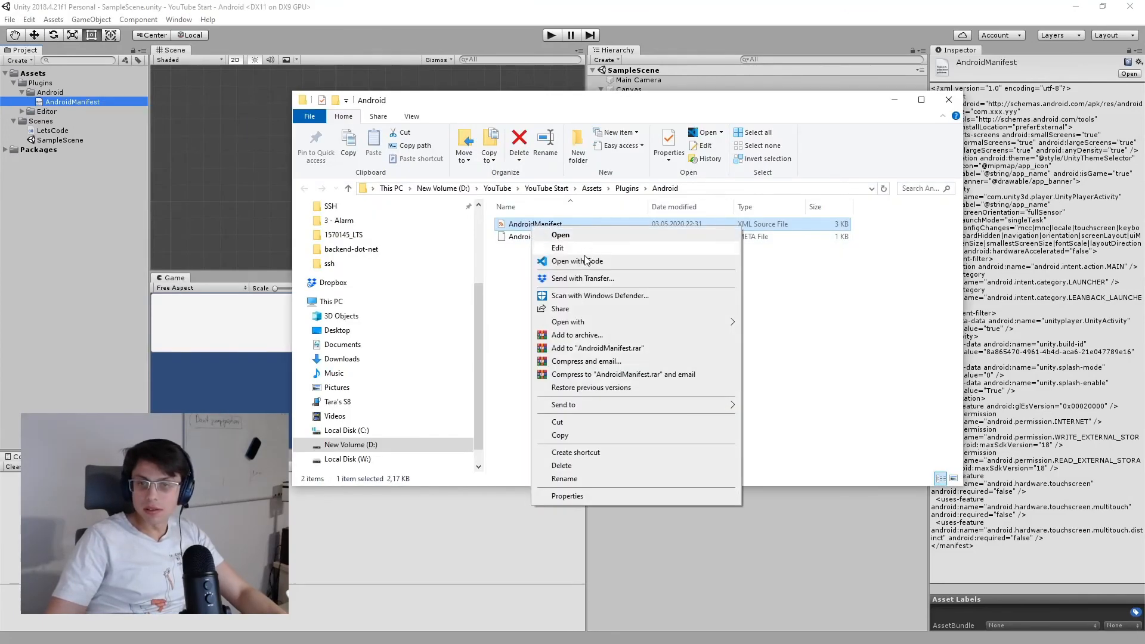
left_click(576, 261)
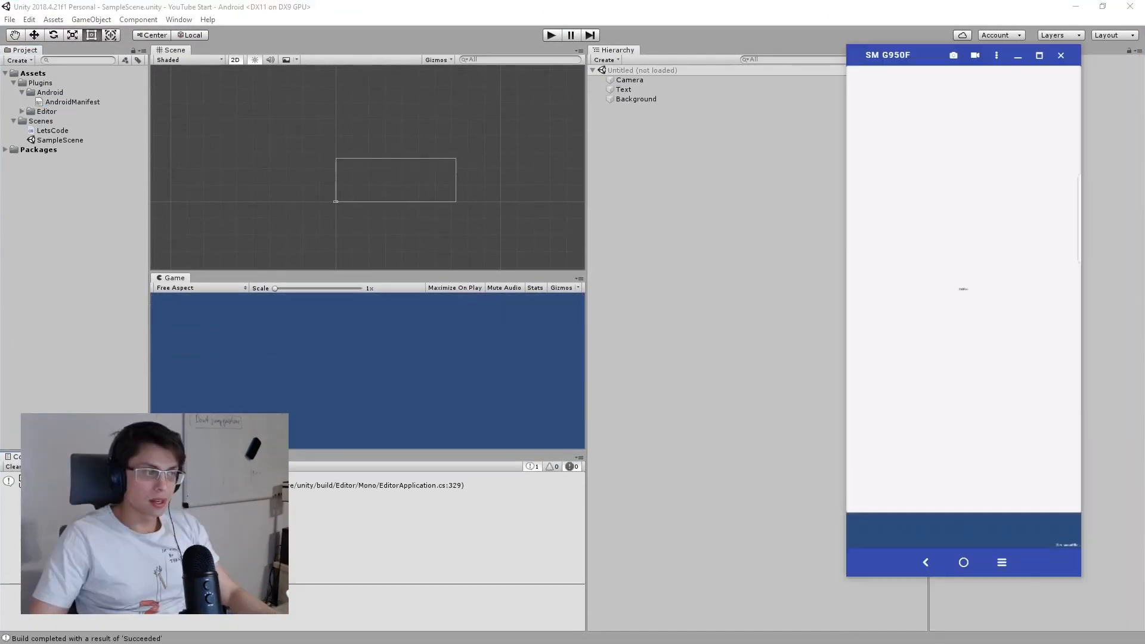
mouse_move(908, 305)
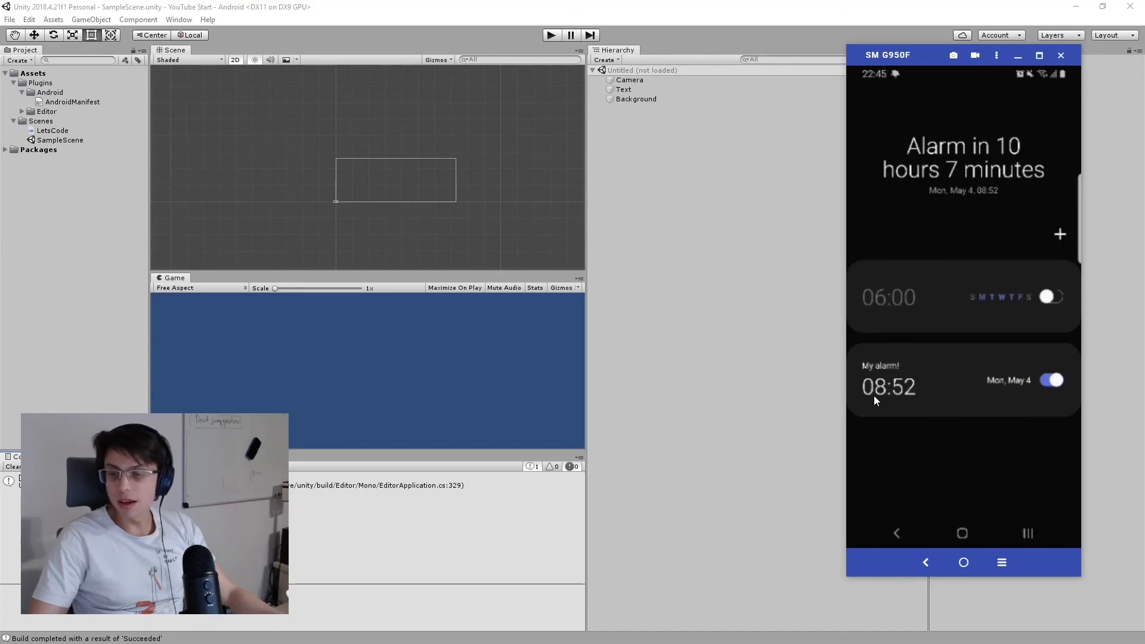
mouse_move(889, 370)
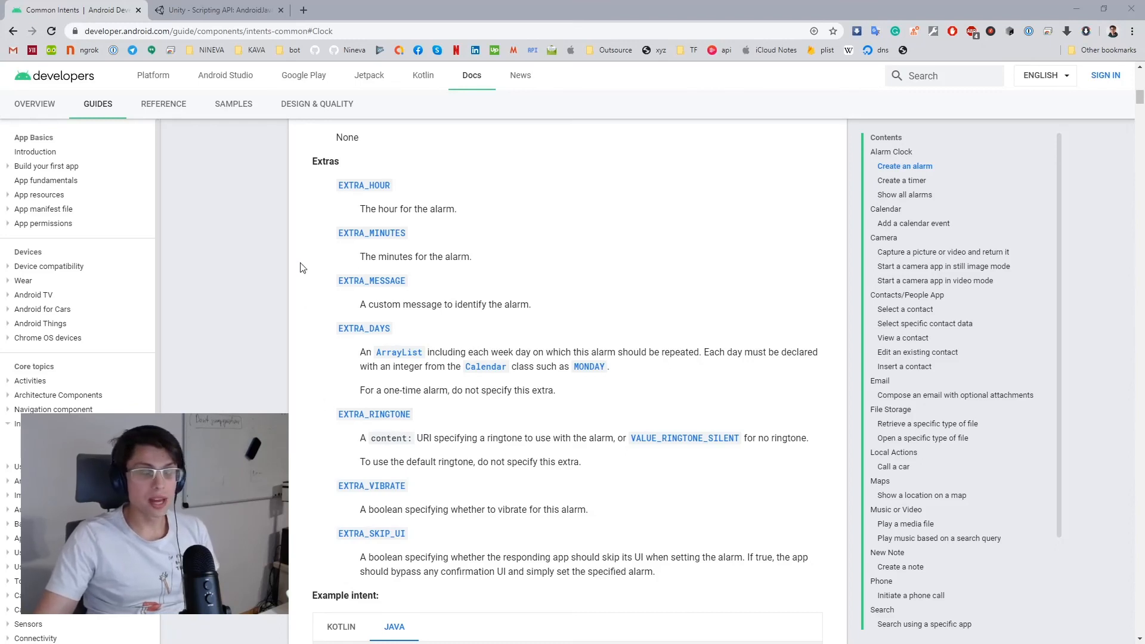
mouse_move(323, 166)
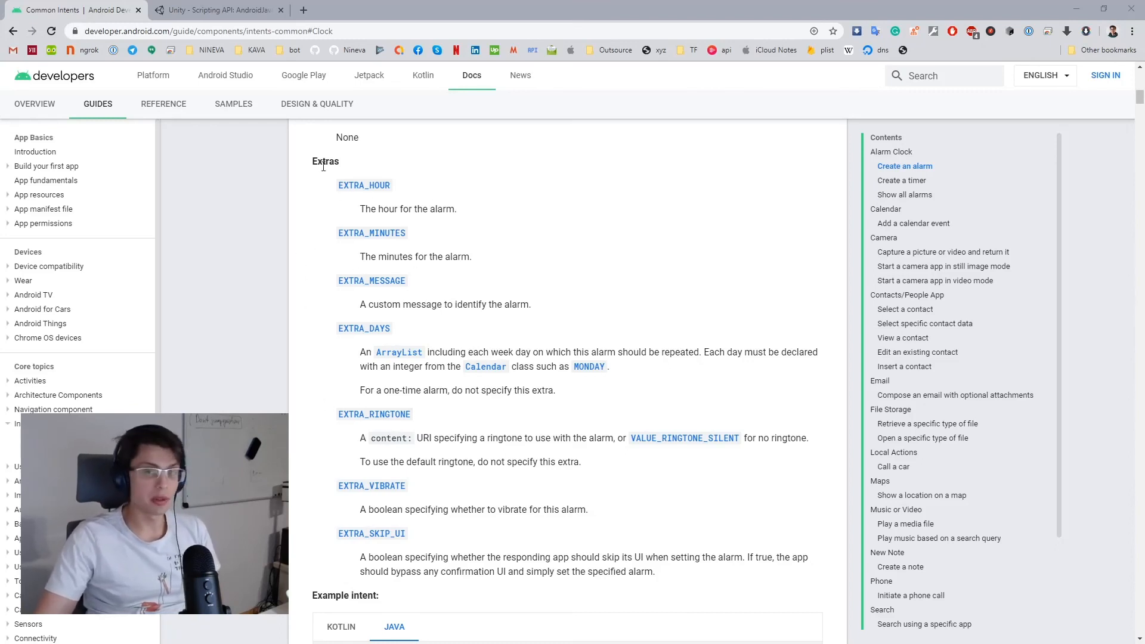